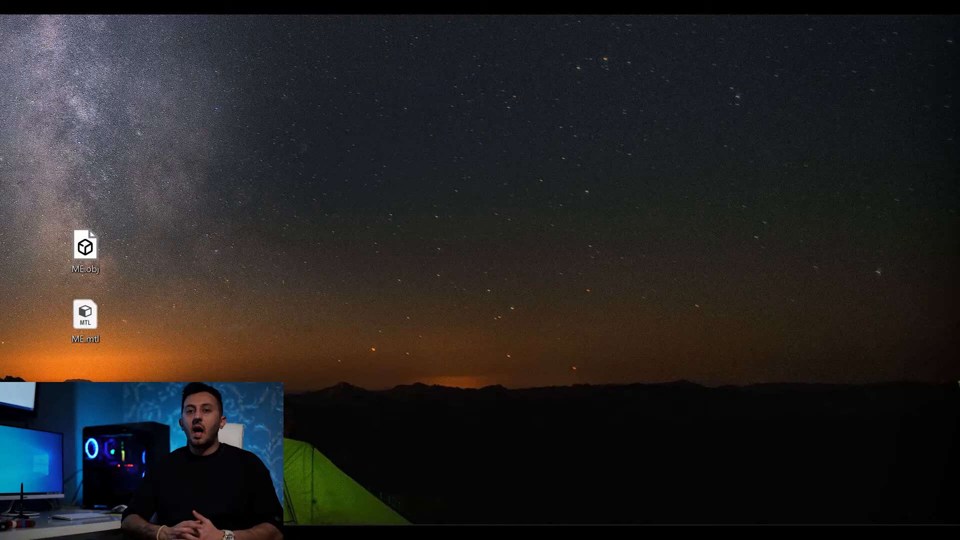
- Launch Blender from the desktop shortcut into the default scene
double_click(85, 246)
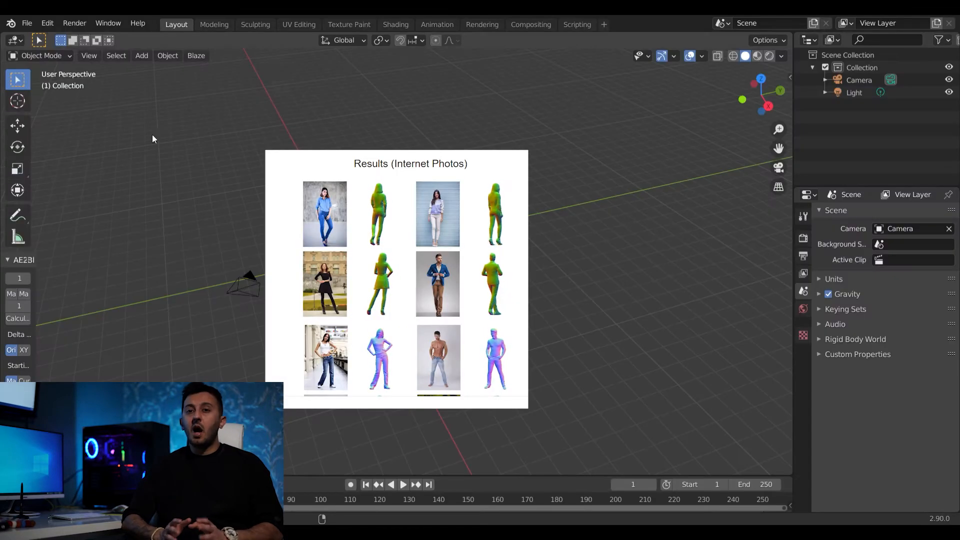
click(27, 23)
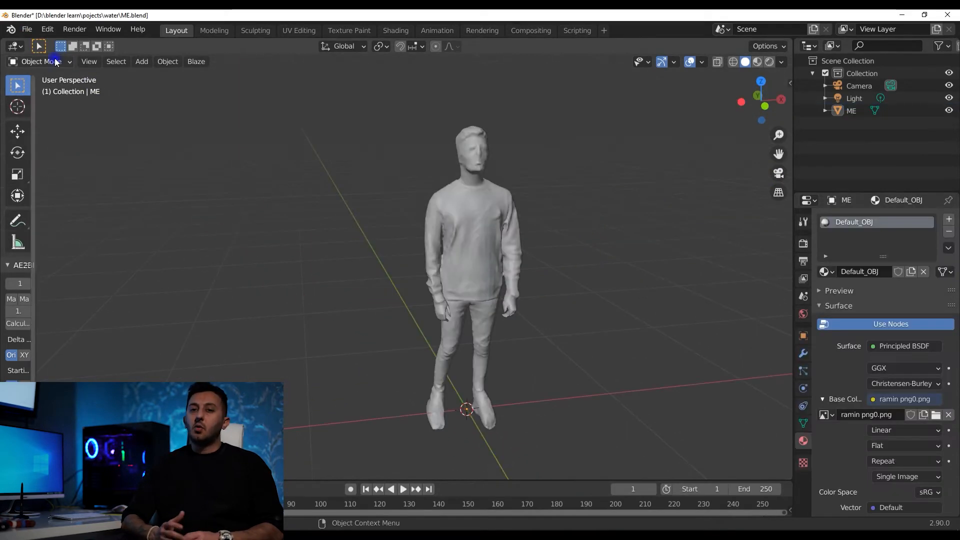
- Switch the person model from Object Mode to Sculpt Mode for smoothing the shirt
click(40, 61)
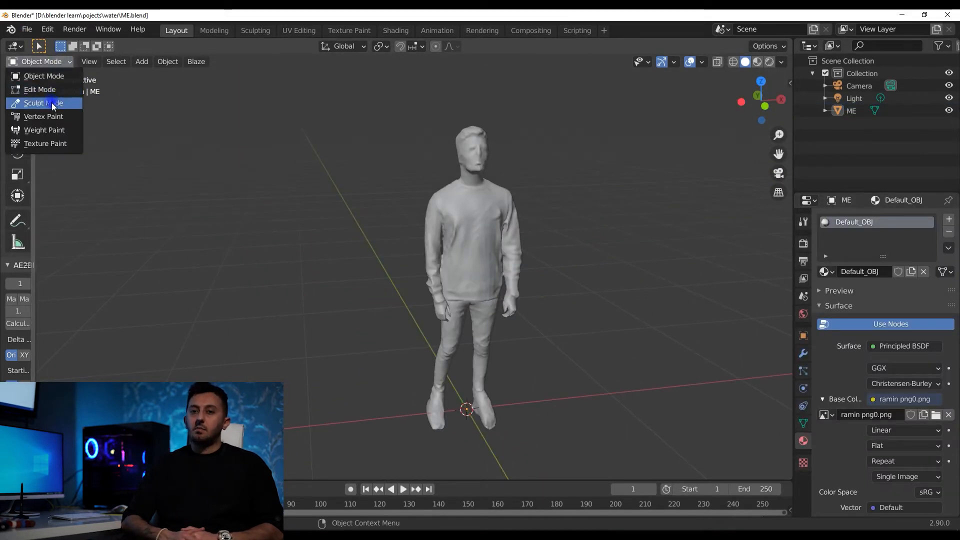
click(41, 103)
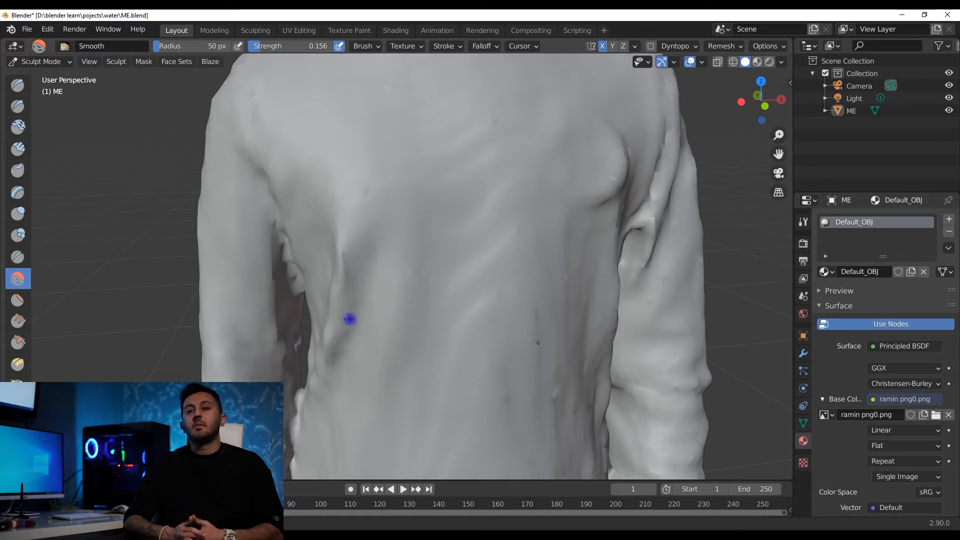
mouse_move(544, 380)
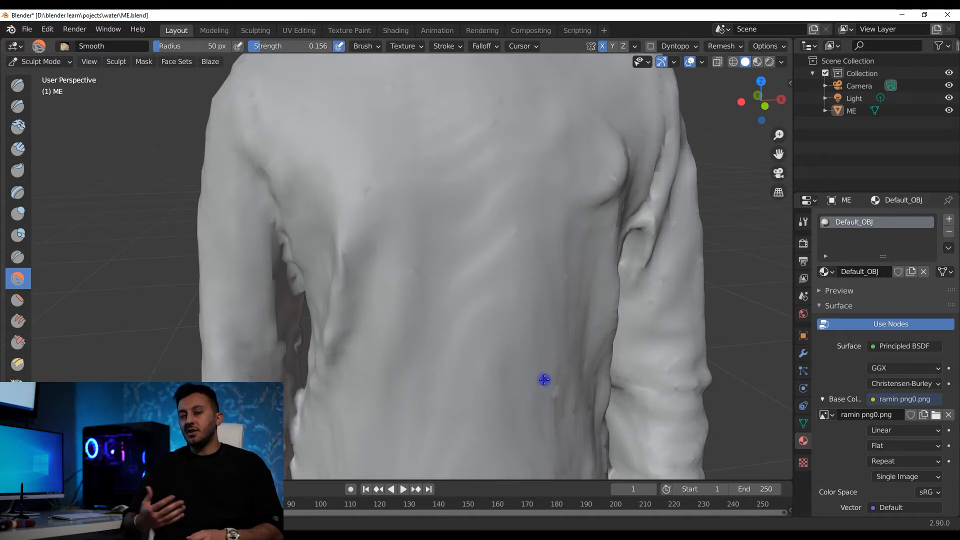
mouse_move(636, 162)
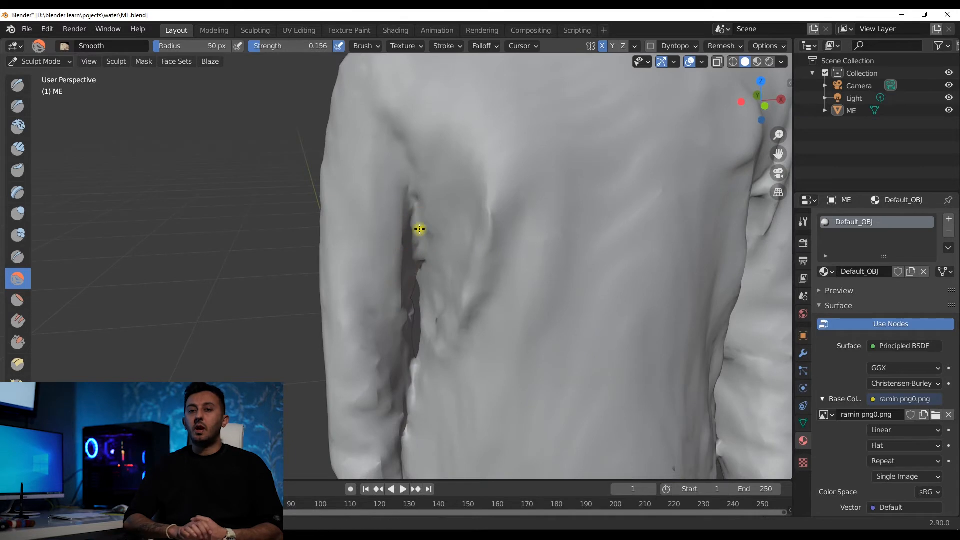
- In the UV Editing workspace, select all geometry and unwrap it with Project From View from the front
click(299, 24)
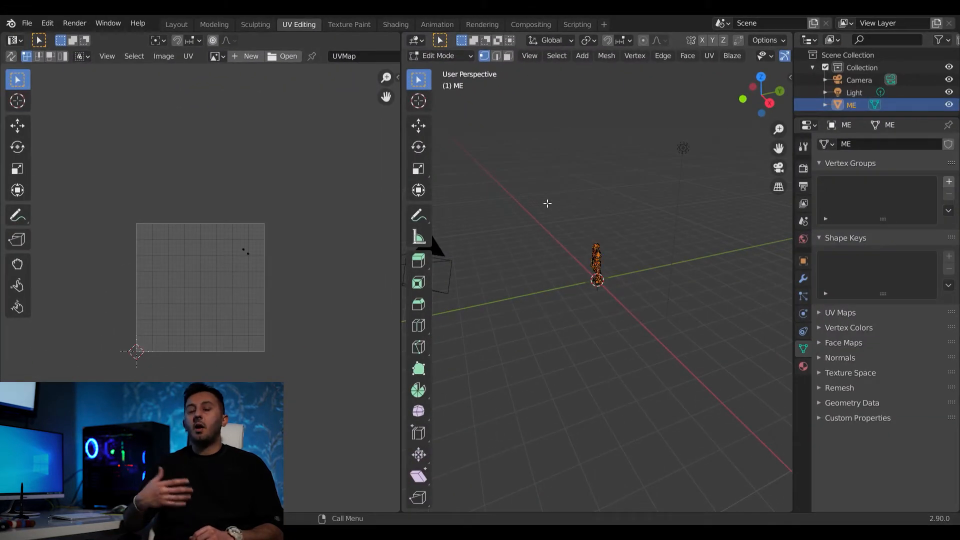
key(a)
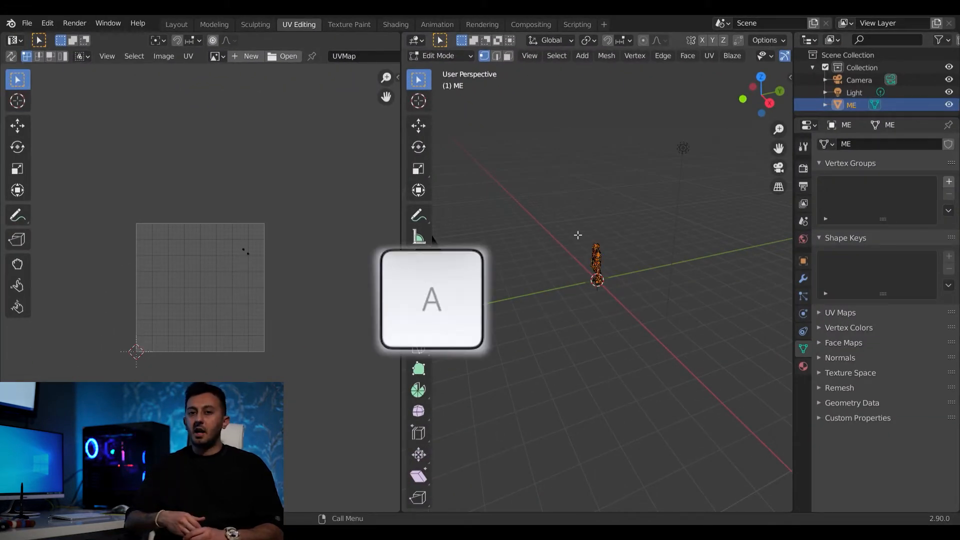
key(a)
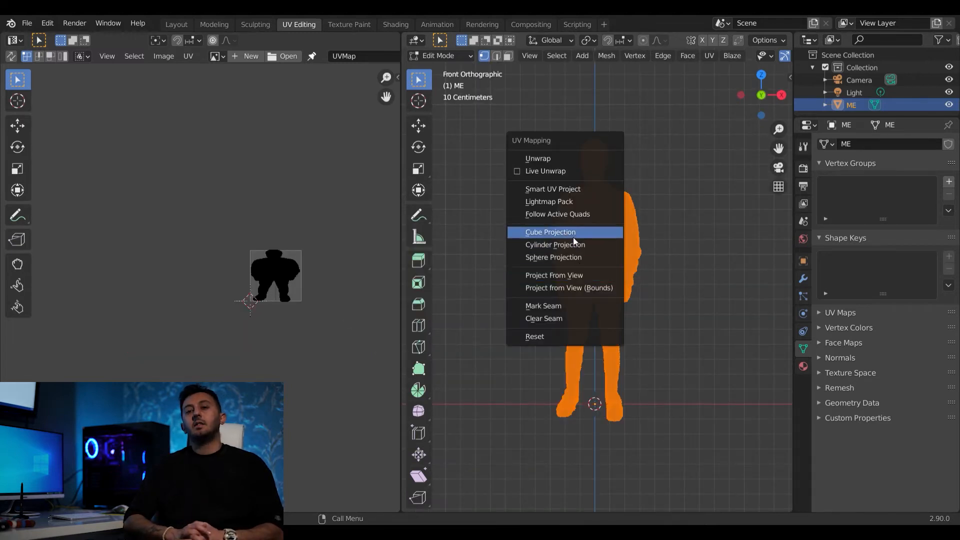
mouse_move(554, 275)
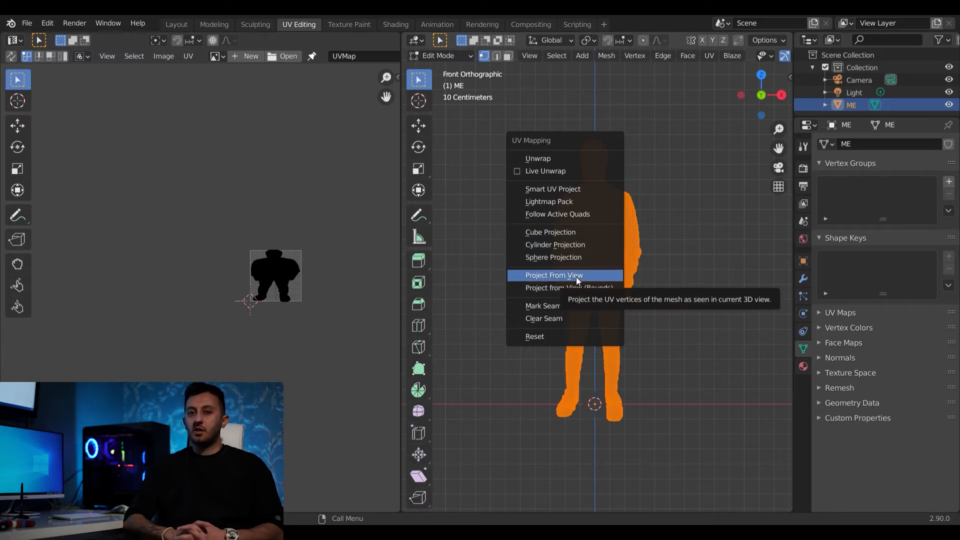
click(555, 276)
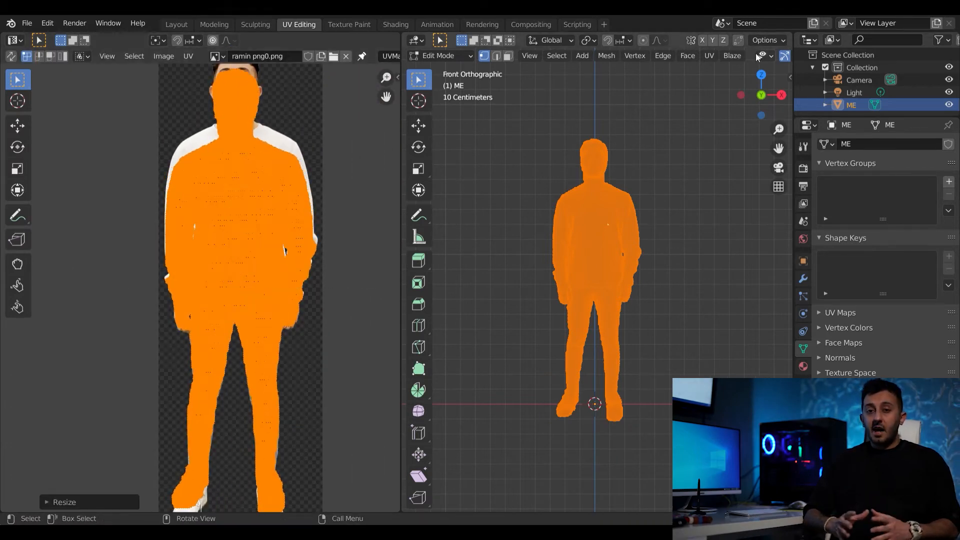
- Scale and move the projected UVs so the outline sits over the person in the photo
key(s)
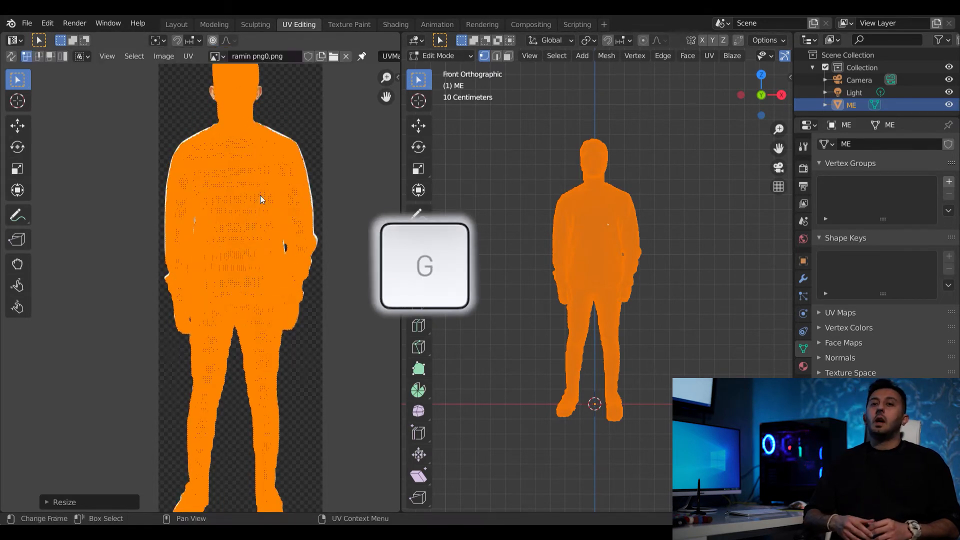
key(g)
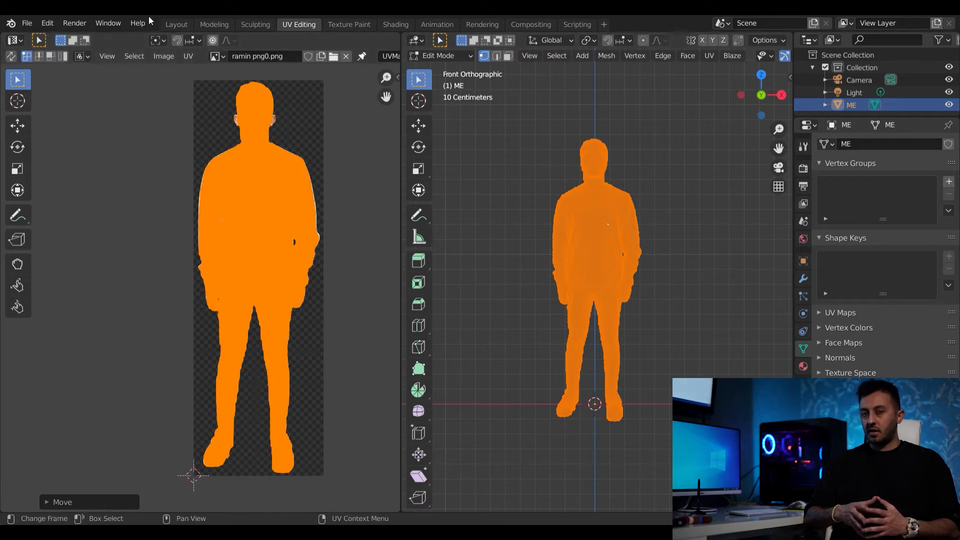
- In Layout, set the ME material's Base Color to an Image Texture using the photo
click(176, 24)
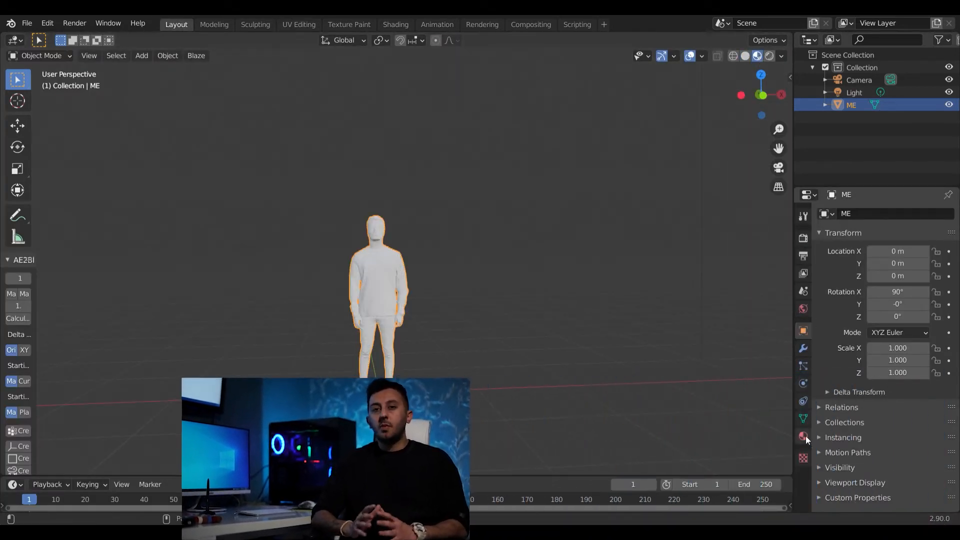
click(803, 436)
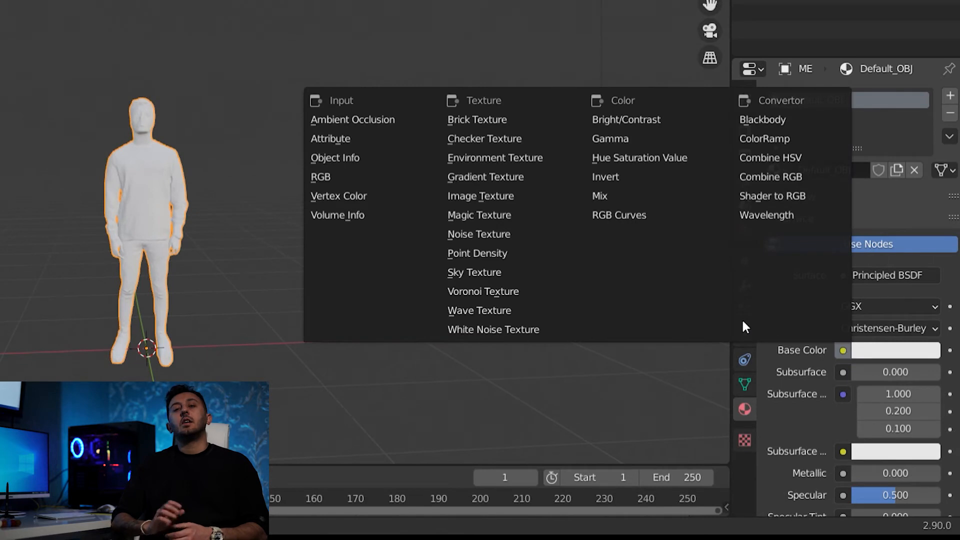
click(480, 196)
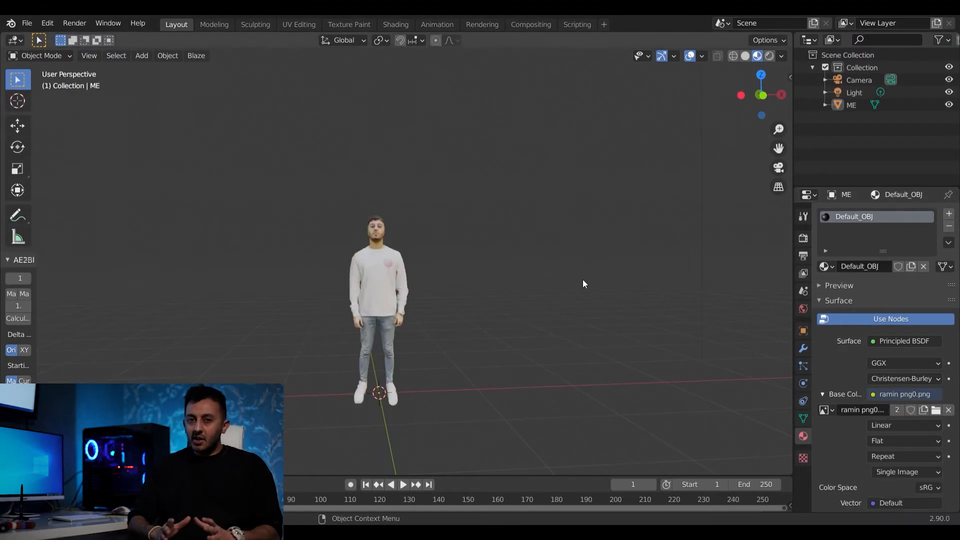
click(373, 291)
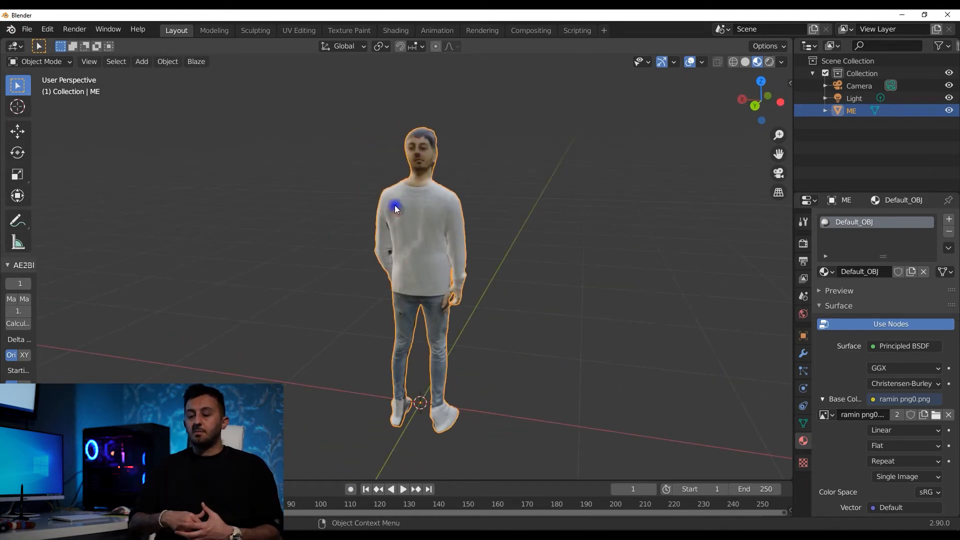
mouse_move(556, 320)
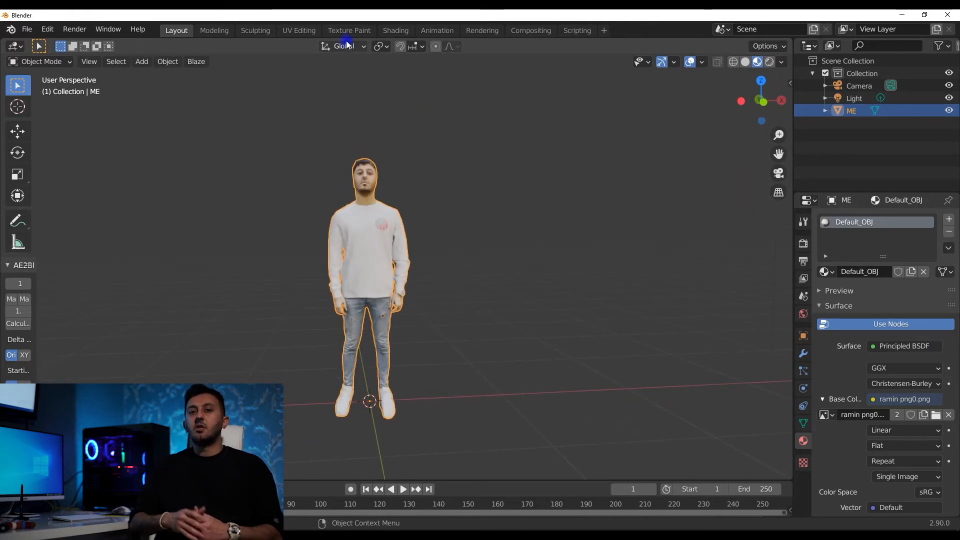
- In UV Editing, toggle the mode, enable Material Preview shading and reach the selection tool flyout
click(298, 30)
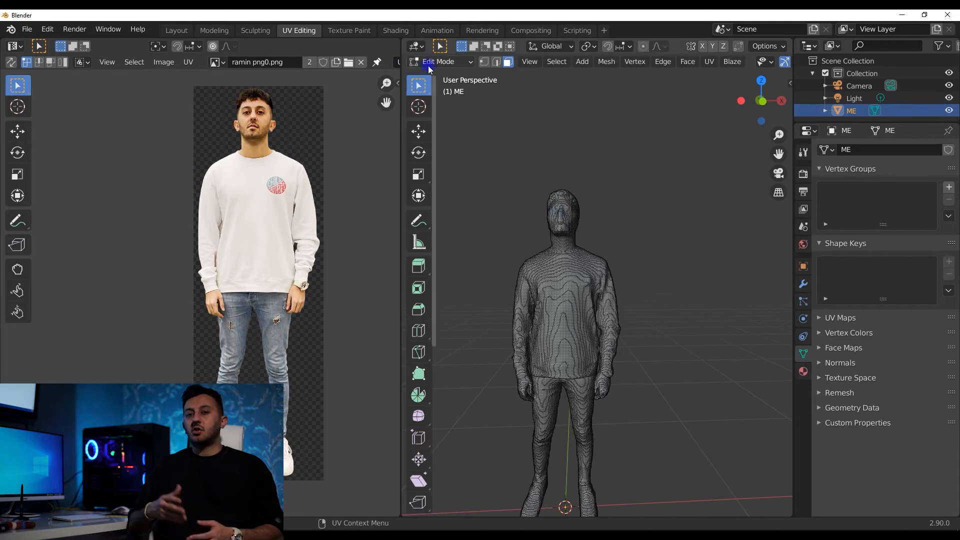
click(442, 61)
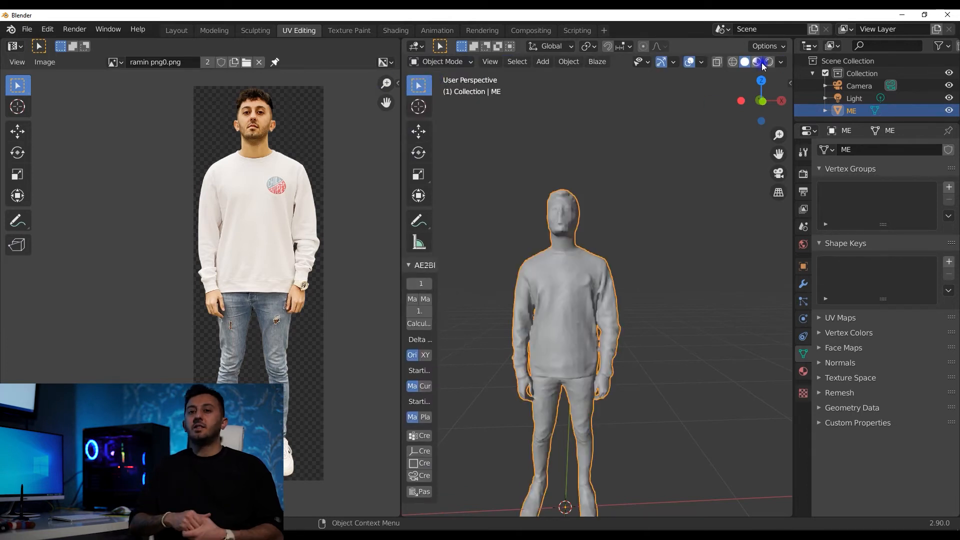
click(756, 62)
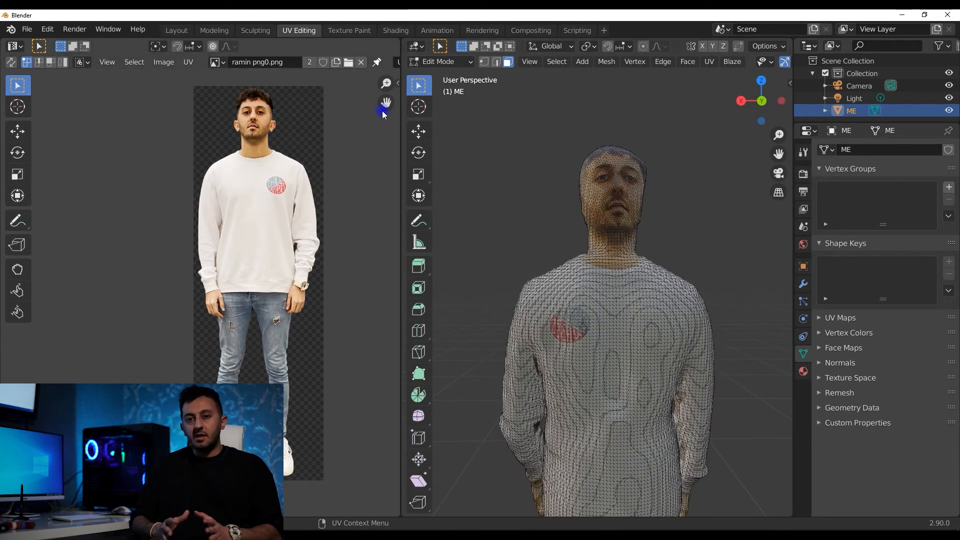
click(418, 85)
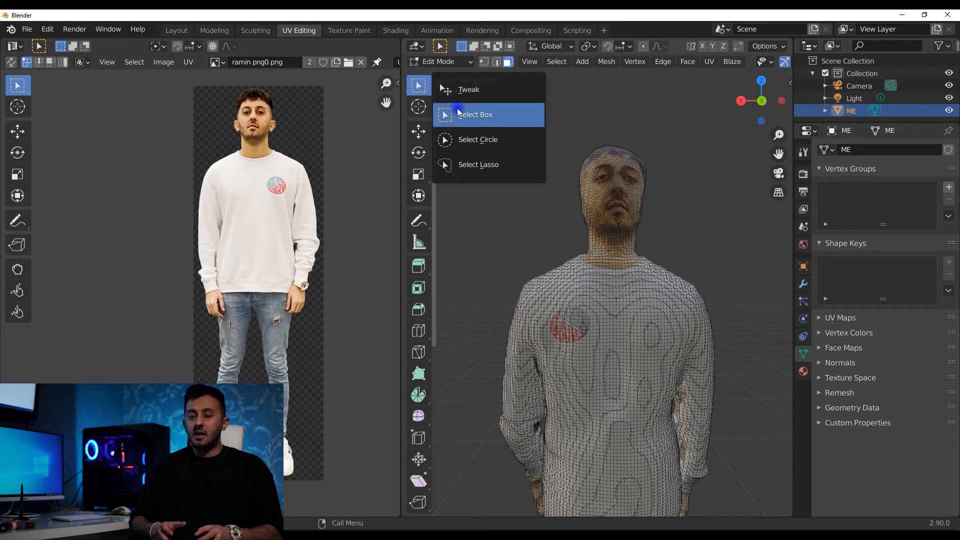
mouse_move(474, 127)
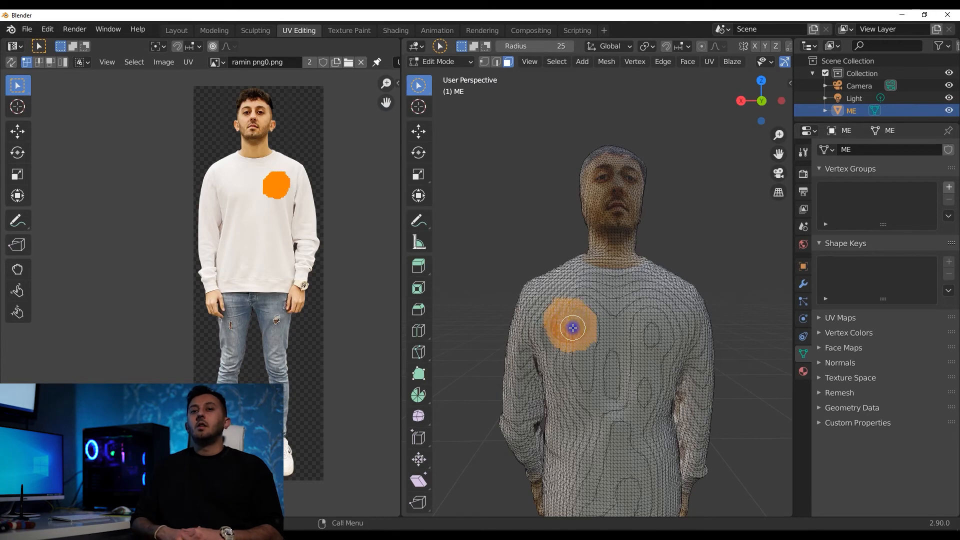
- Relocate the chest patch's UVs onto plain shirt and select the stray patch on the leg
key(s)
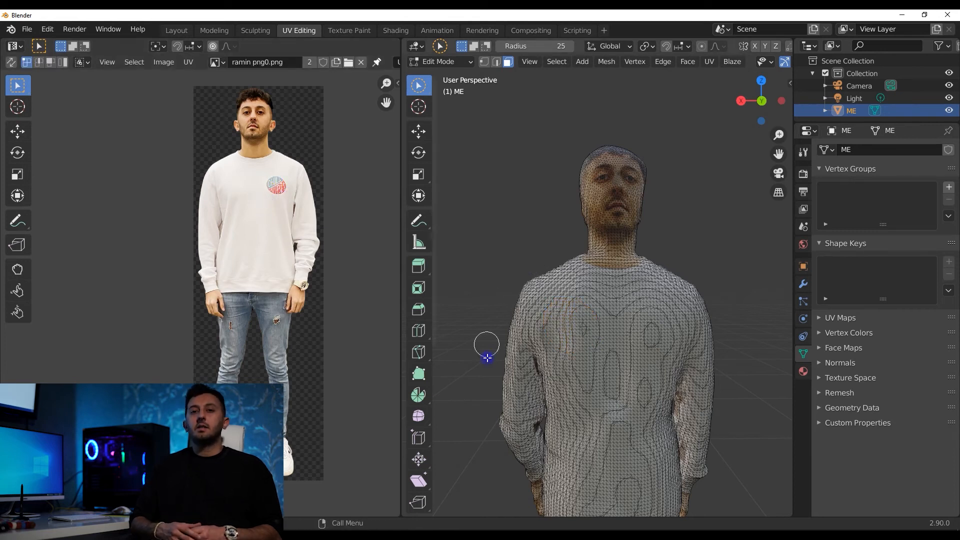
mouse_move(654, 218)
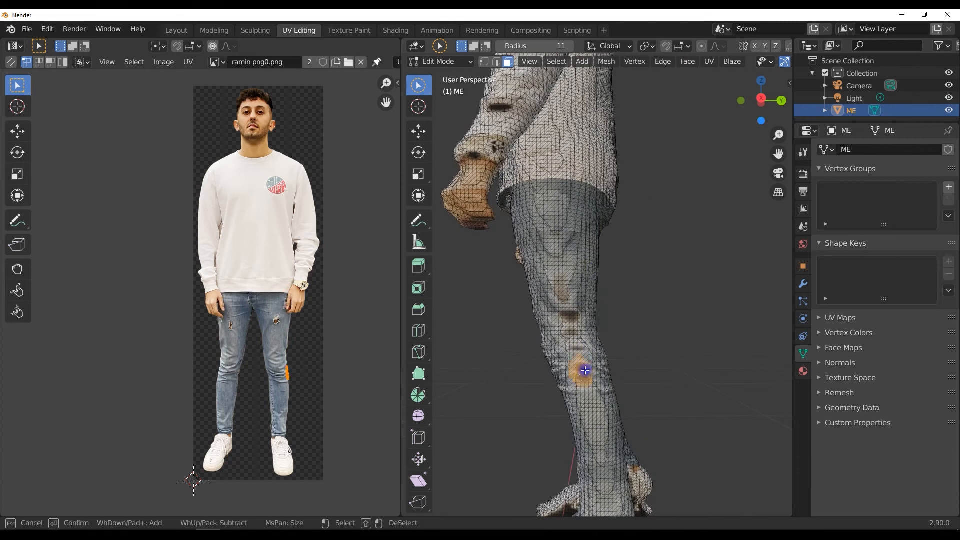
click(176, 30)
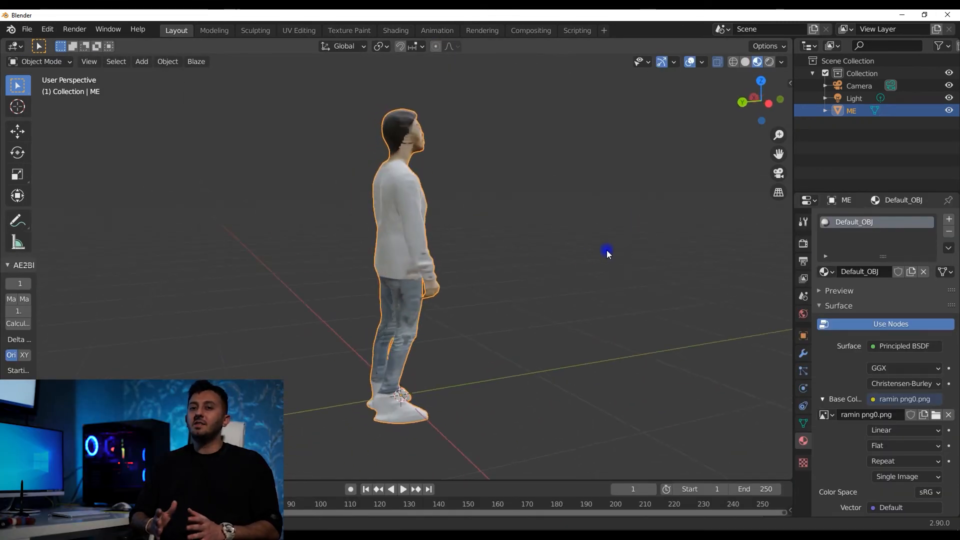
click(402, 490)
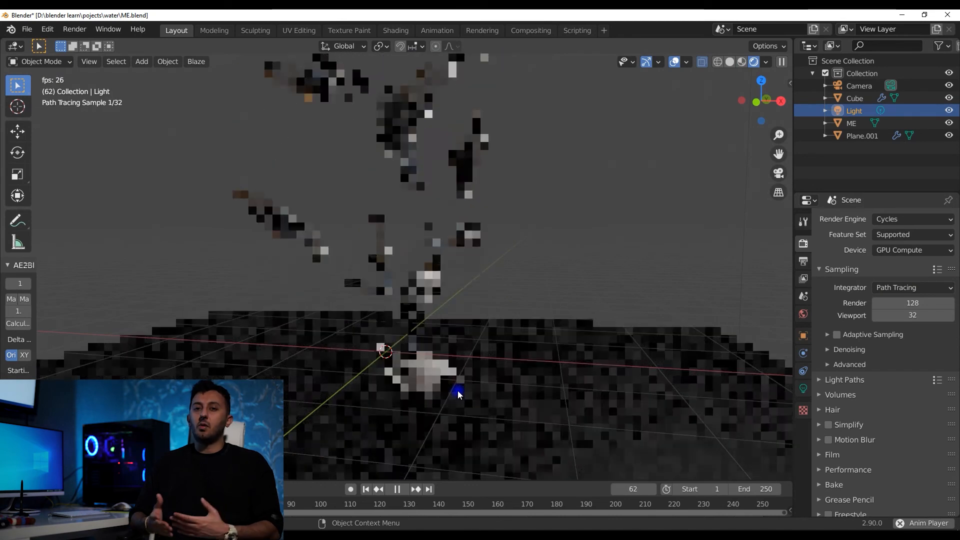